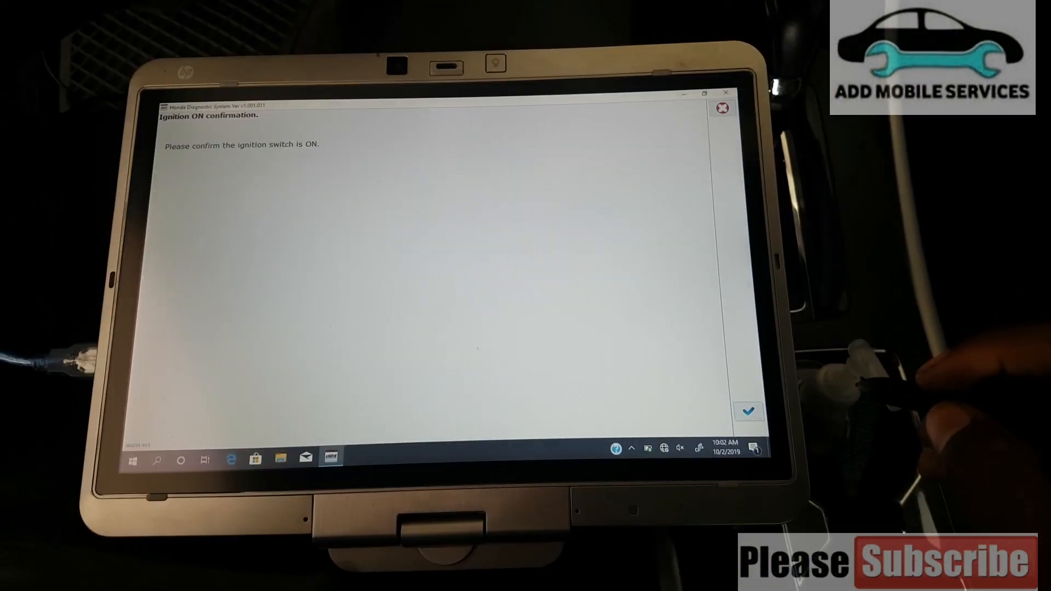
Confirm the ignition is on so the 2015 Accord's VIN, odometer, model and year load.
{"action": "left_click", "coordinate": [749, 411]}
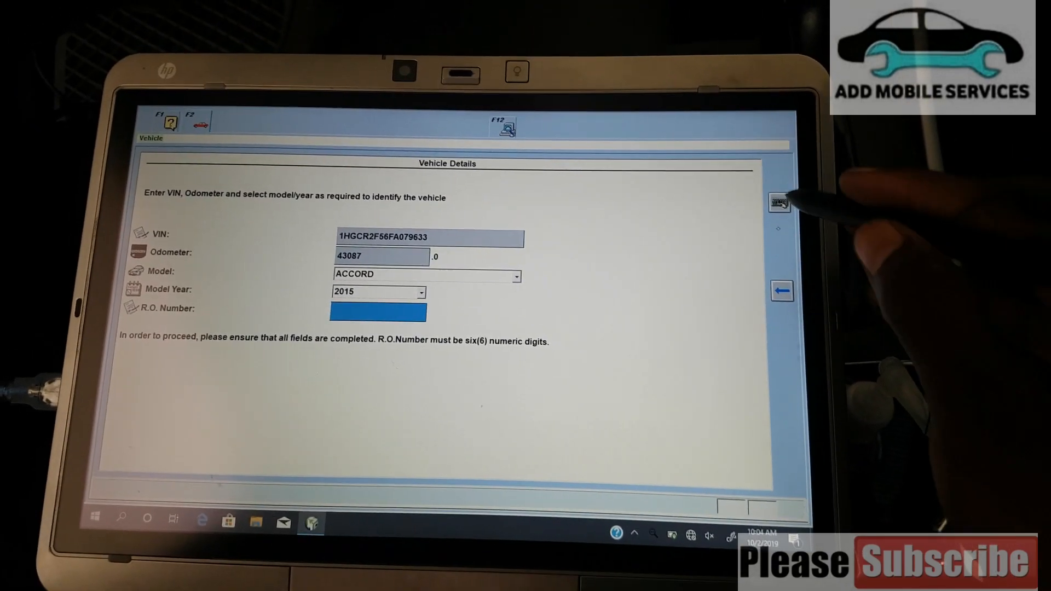
Enter repair order number 000000 and accept the vehicle details to reach Select Mode.
{"action": "left_click", "coordinate": [377, 313]}
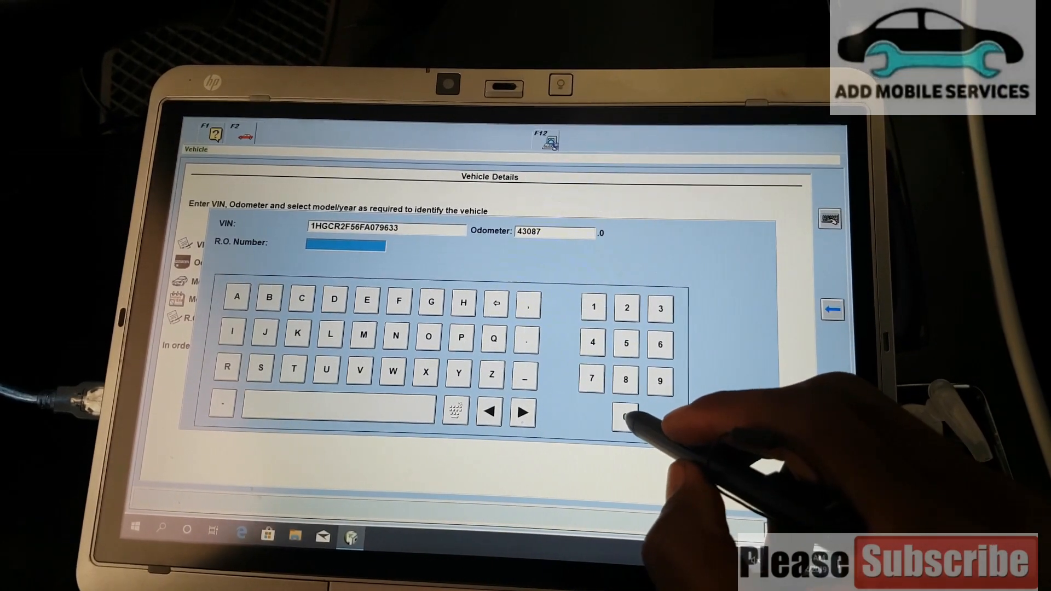
{"action": "left_click", "coordinate": [624, 418]}
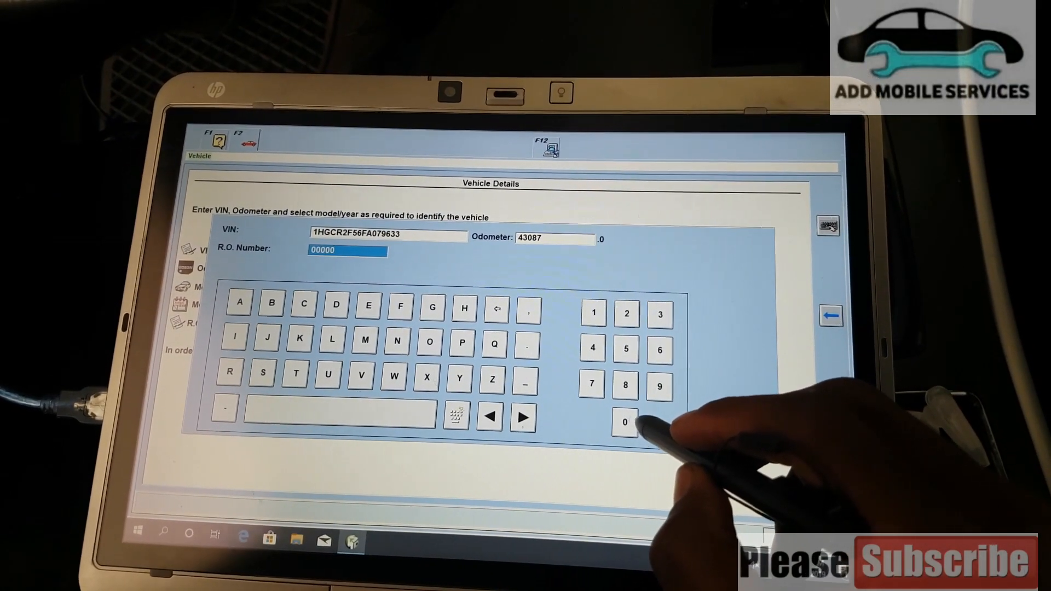
{"action": "left_click", "coordinate": [624, 421]}
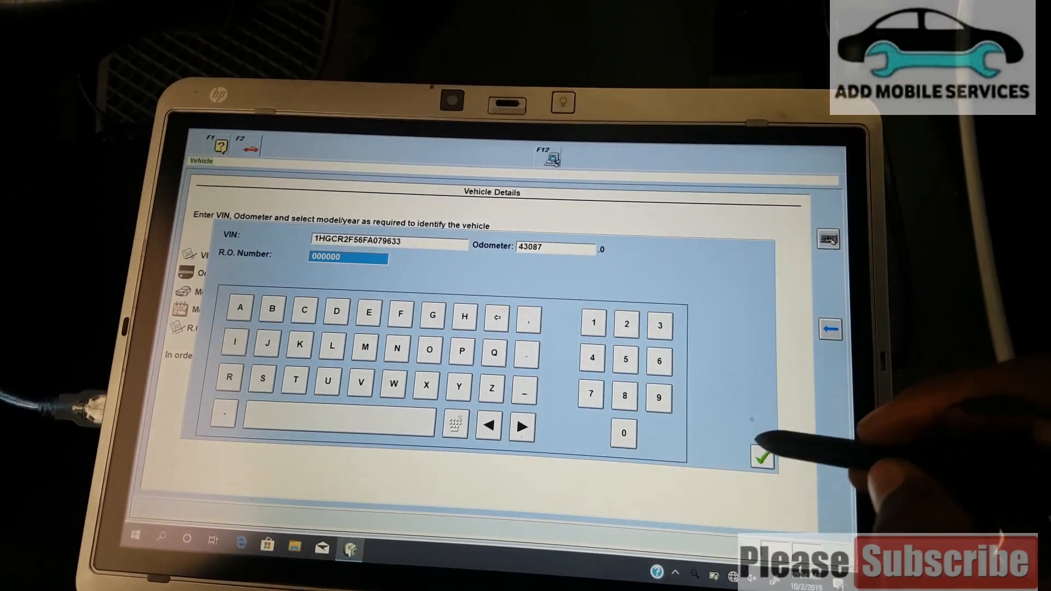
{"action": "left_click", "coordinate": [762, 457]}
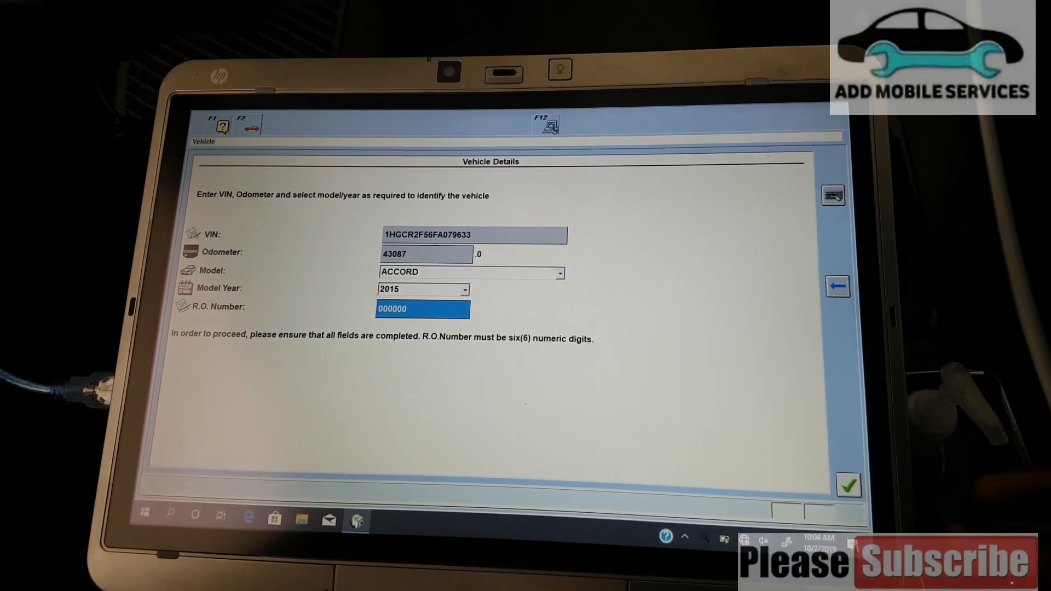
{"action": "left_click", "coordinate": [848, 484]}
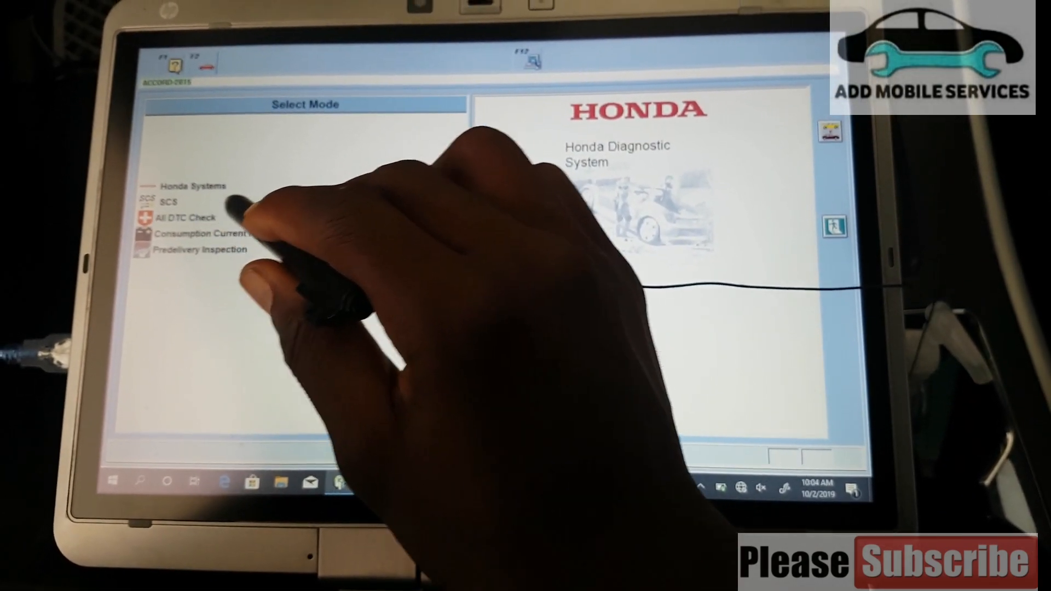
Choose All DTC Check from the Select Mode menu.
{"action": "left_click", "coordinate": [188, 217]}
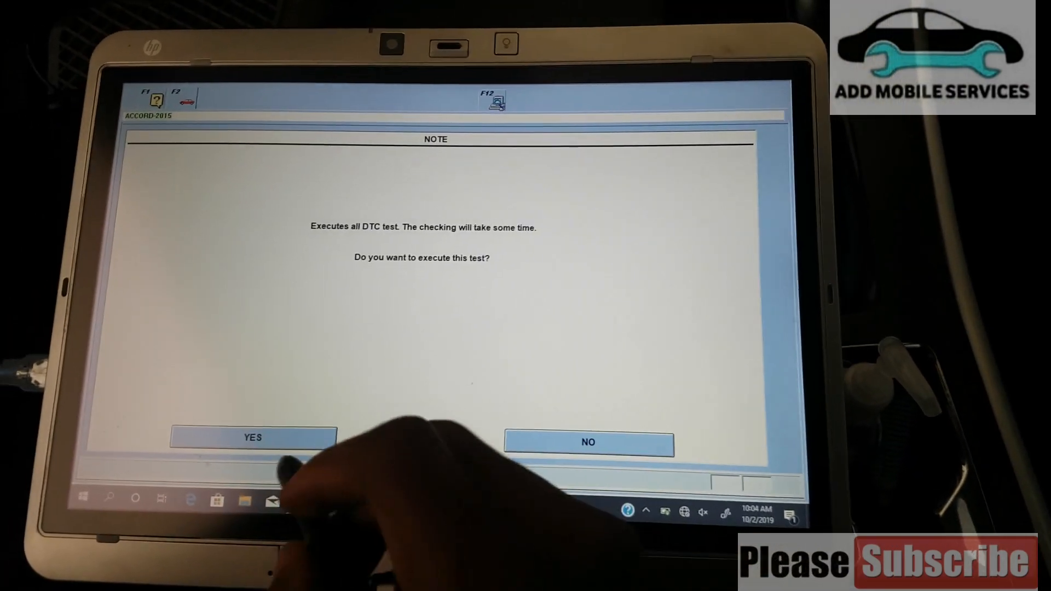
Execute the all-DTC test, acknowledging the shift to Park or Neutral note.
{"action": "left_click", "coordinate": [253, 436]}
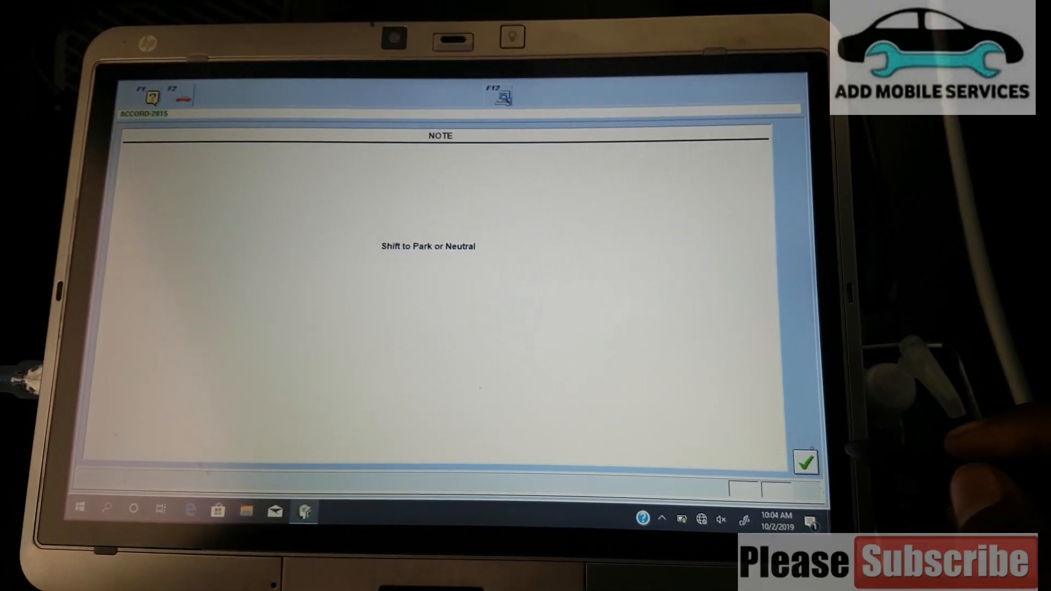
{"action": "left_click", "coordinate": [806, 462]}
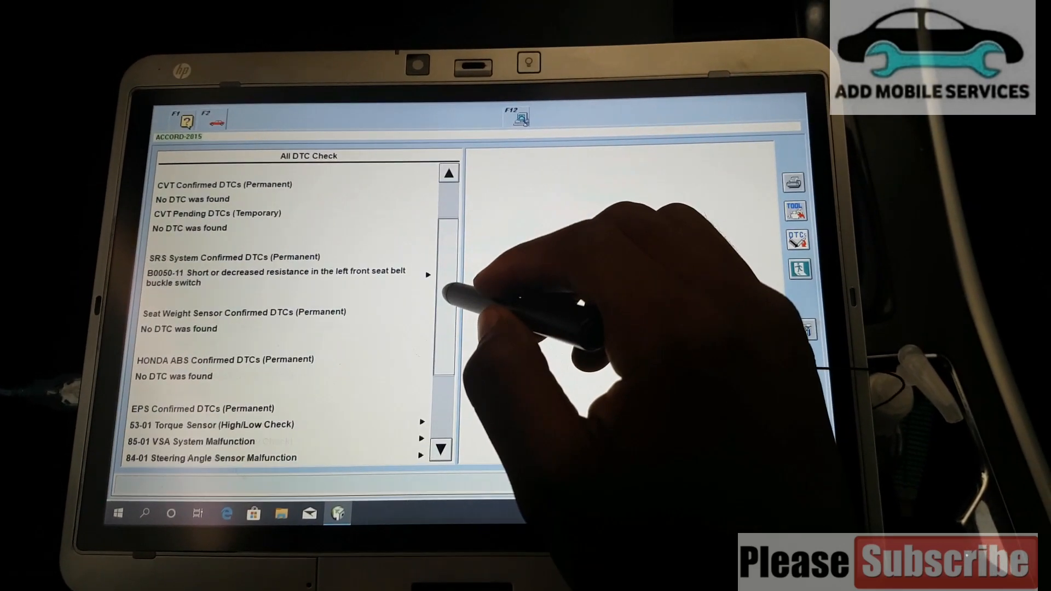
Scroll past the DTC results to reach the System Selection Menu listing SRS and EPS.
{"action": "scroll", "scroll_direction": "down", "scroll_amount": 3}
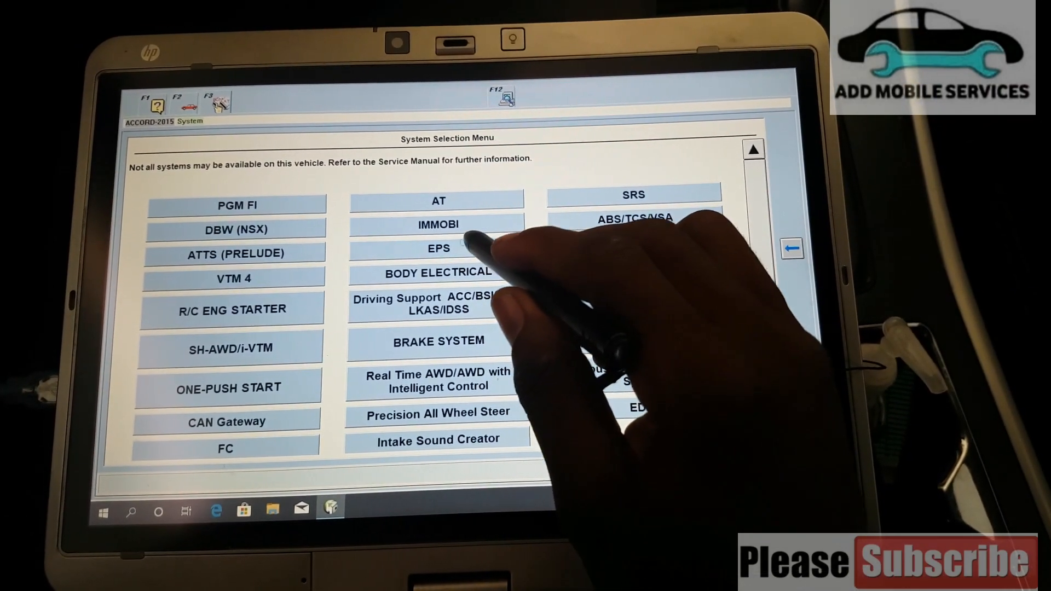
Select EPS in the System Selection Menu and confirm it.
{"action": "left_click", "coordinate": [438, 248]}
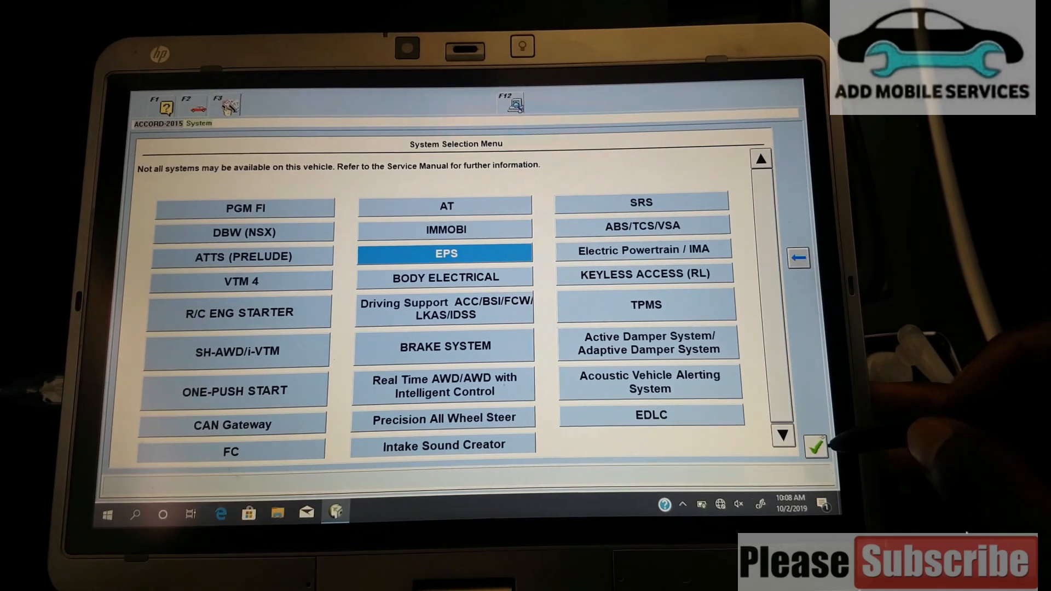
{"action": "left_click", "coordinate": [816, 447]}
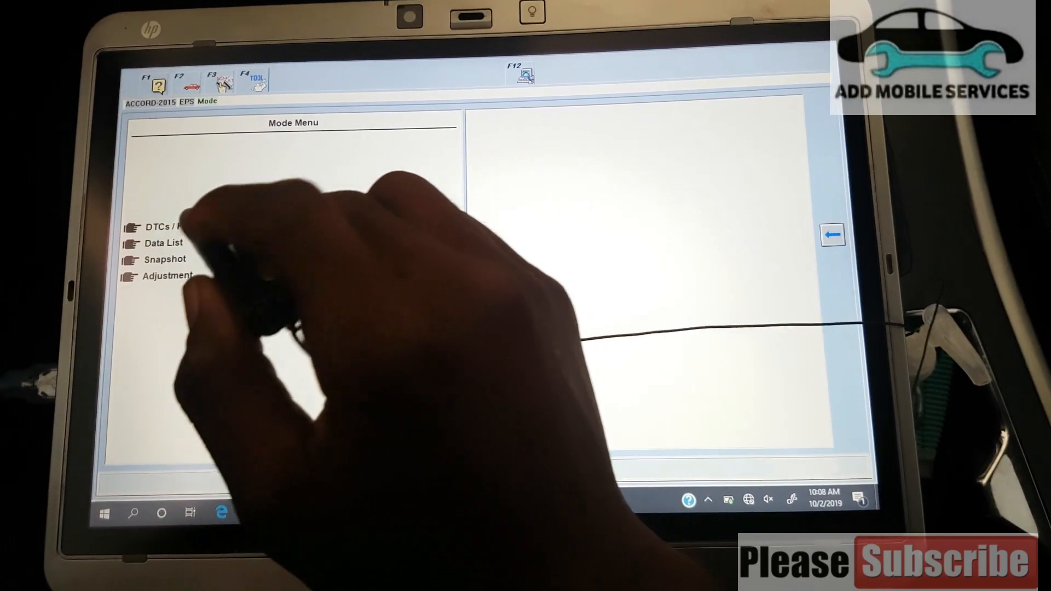
Review the three confirmed EPS DTCs, then bring up the DTC Clear screen.
{"action": "left_click", "coordinate": [188, 230]}
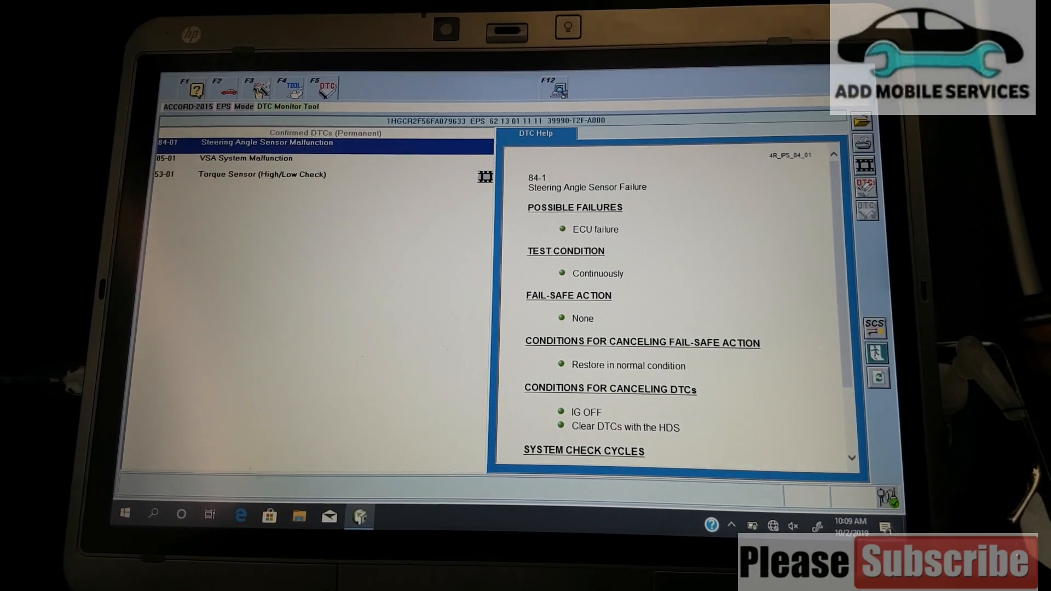
{"action": "scroll", "scroll_direction": "down", "scroll_amount": 3}
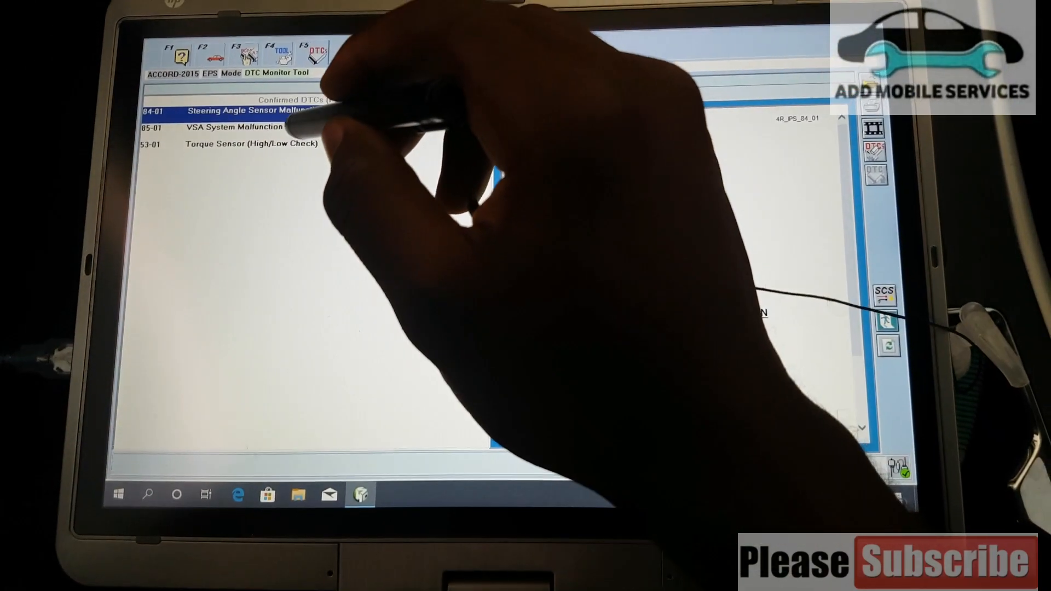
{"action": "left_click", "coordinate": [235, 126]}
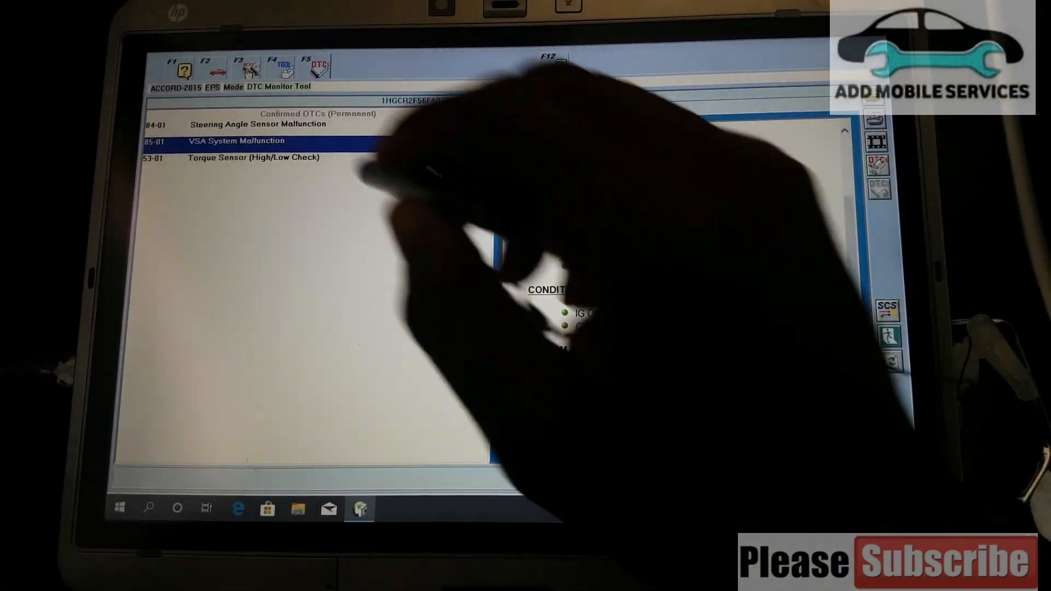
{"action": "left_click", "coordinate": [248, 161]}
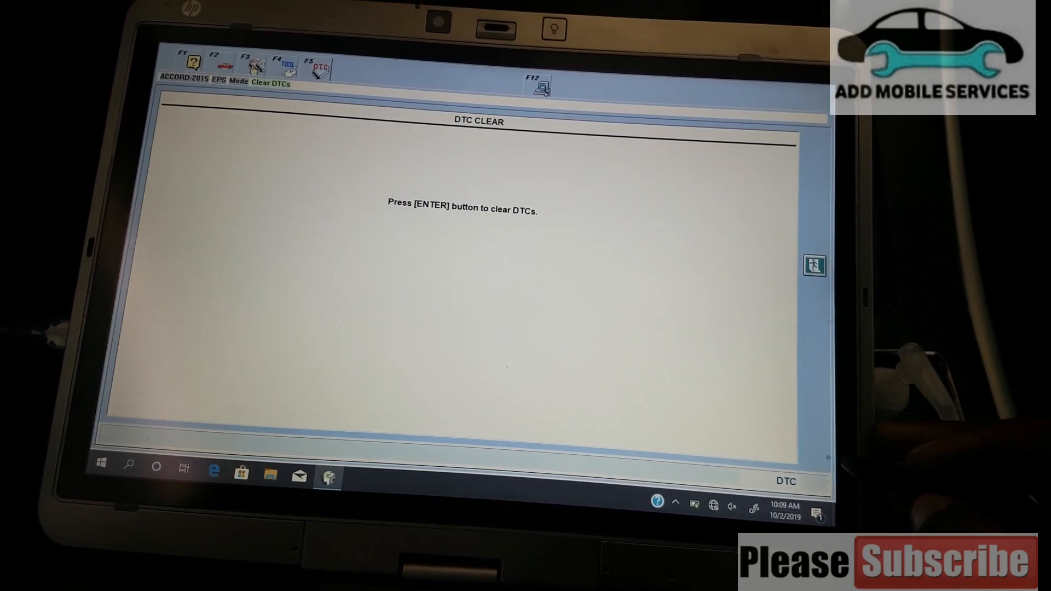
Clear the EPS DTCs and acknowledge the completion notice.
{"action": "key", "text": "enter"}
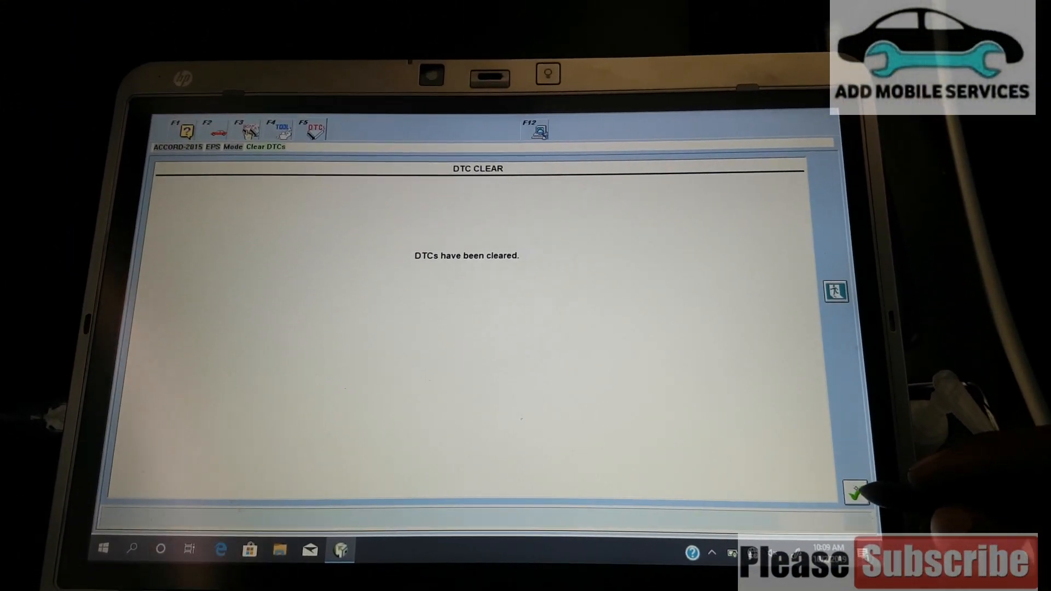
{"action": "left_click", "coordinate": [856, 492]}
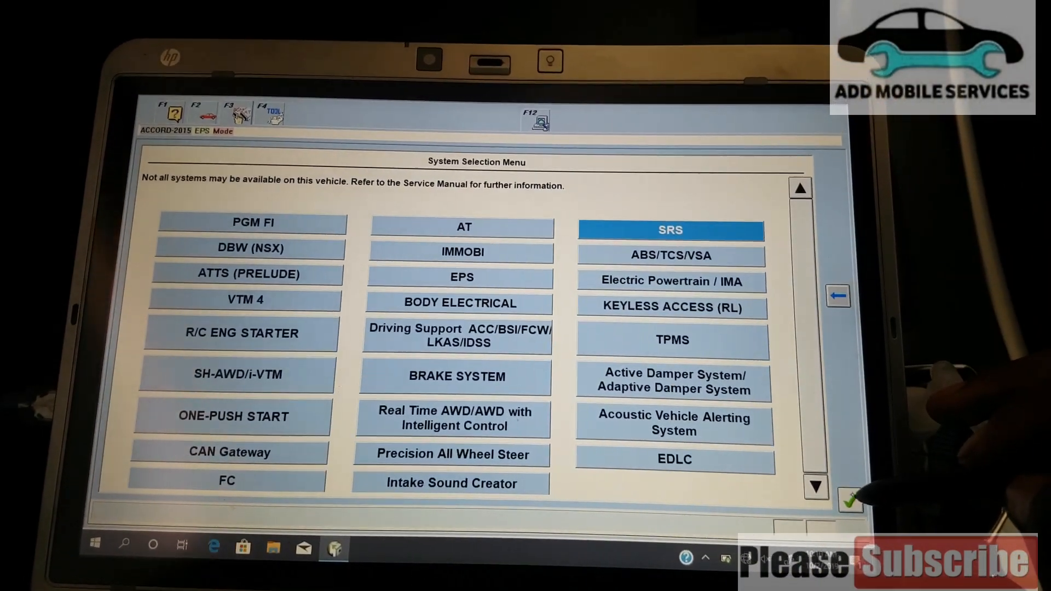
Open SRS, choose its unit, and go to DTCs then Clear DTCs.
{"action": "left_click", "coordinate": [848, 499]}
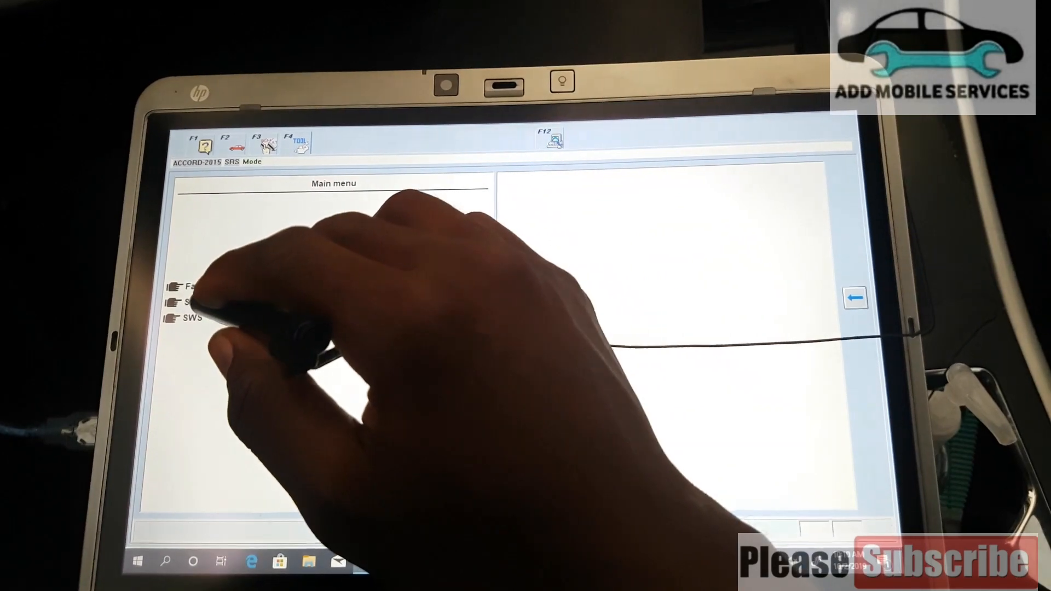
{"action": "left_click", "coordinate": [167, 306]}
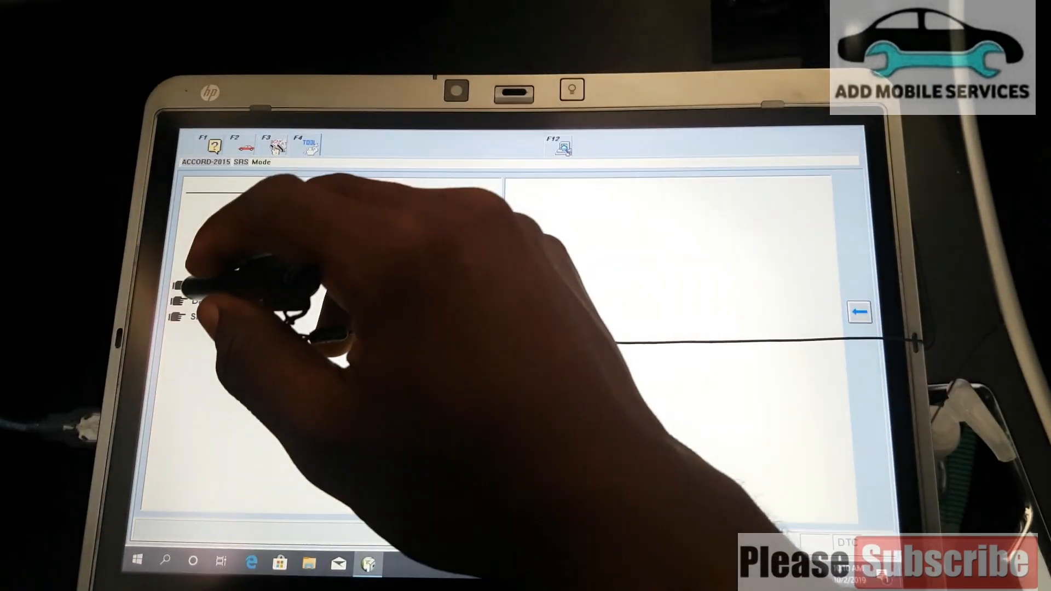
{"action": "left_click", "coordinate": [198, 279]}
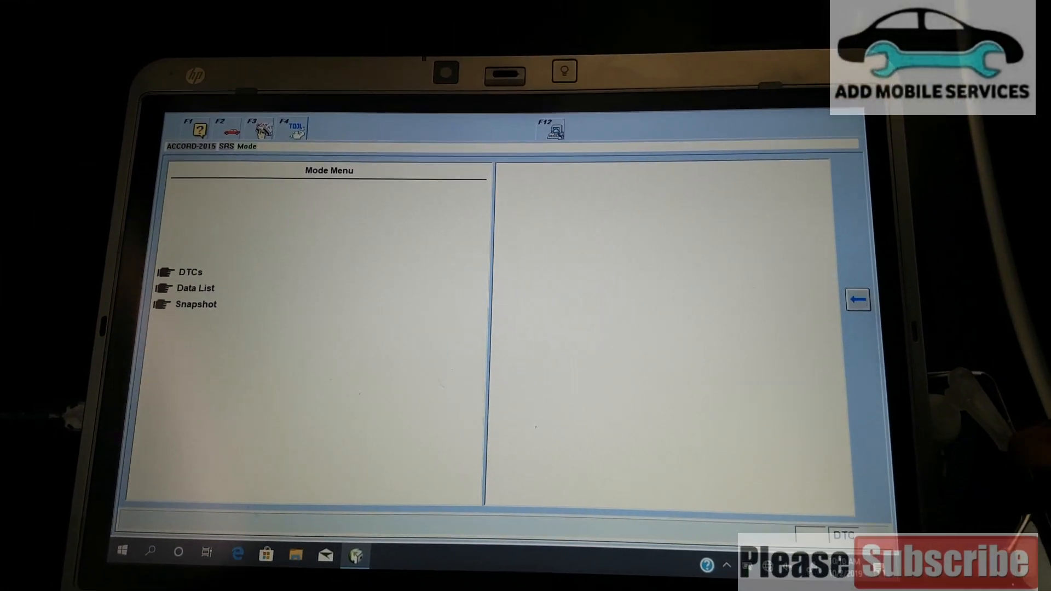
{"action": "left_click", "coordinate": [190, 271]}
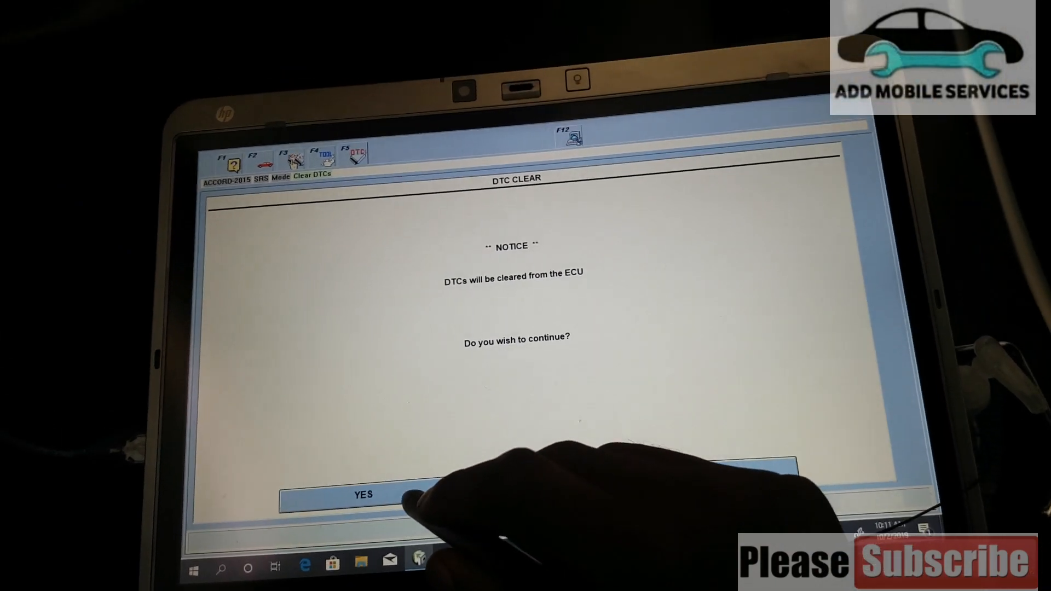
Confirm clearing the SRS DTCs from the ECU, then leave the SRS mode menu.
{"action": "left_click", "coordinate": [362, 495]}
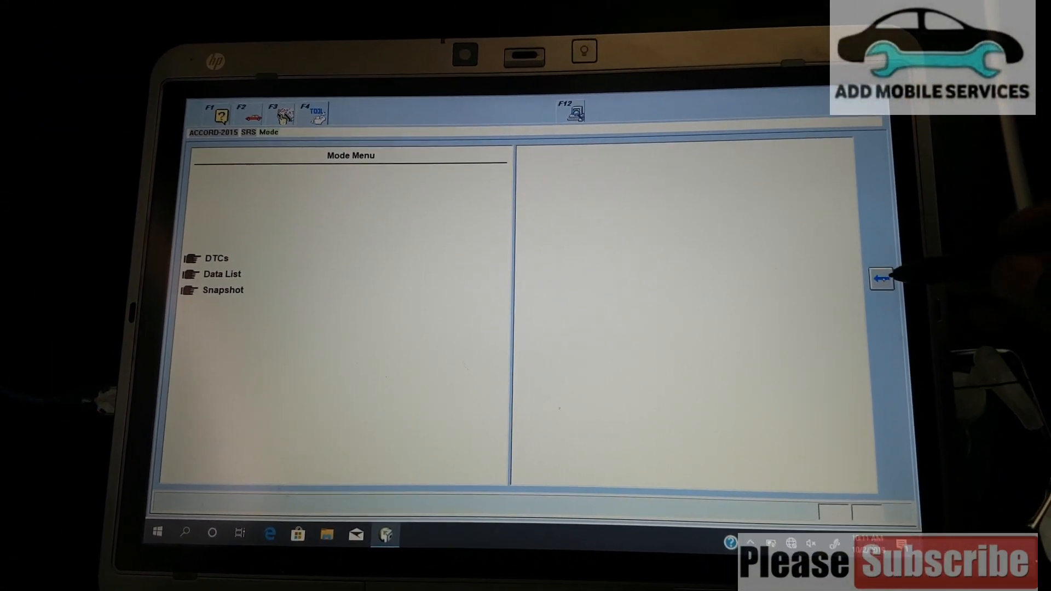
{"action": "left_click", "coordinate": [882, 278]}
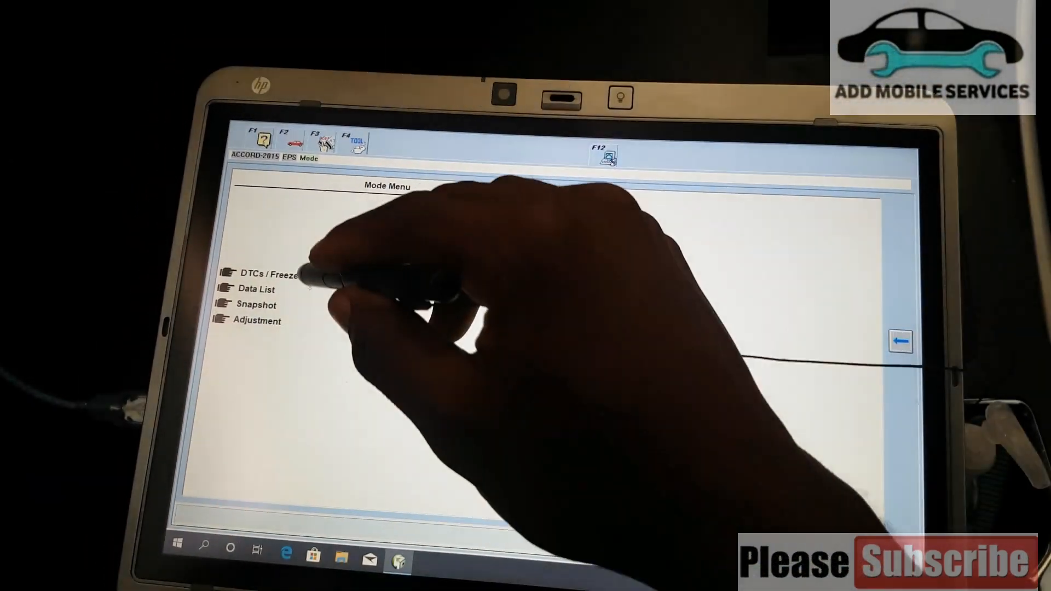
Open Set-up Details to reveal the Comms Interface list of MaxiFlash options.
{"action": "left_click", "coordinate": [268, 260]}
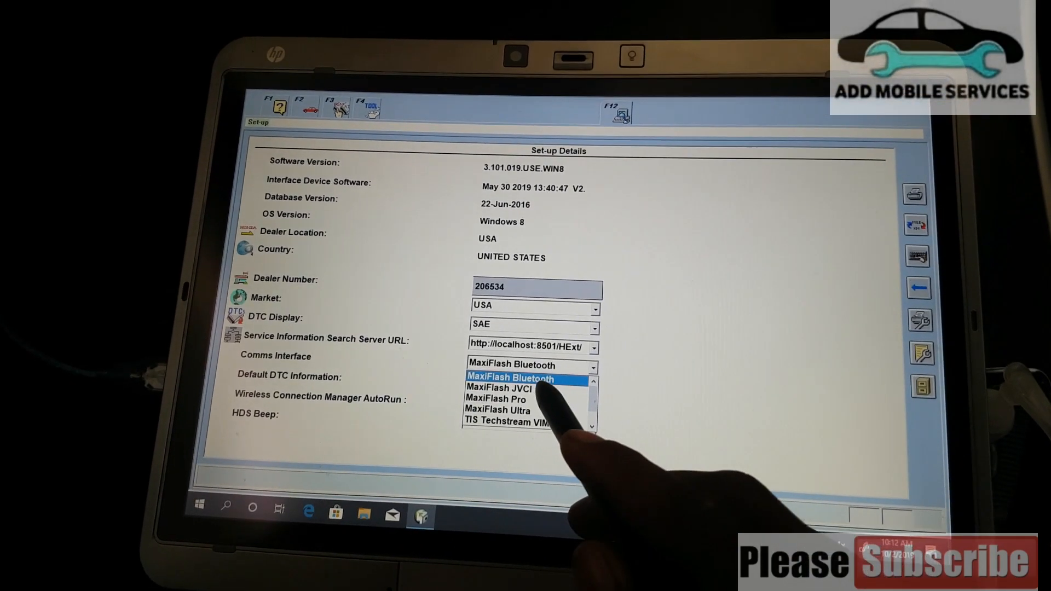
Browse the Comms Interface options and close the list with MaxiFlash Bluetooth selected.
{"action": "left_click", "coordinate": [510, 390]}
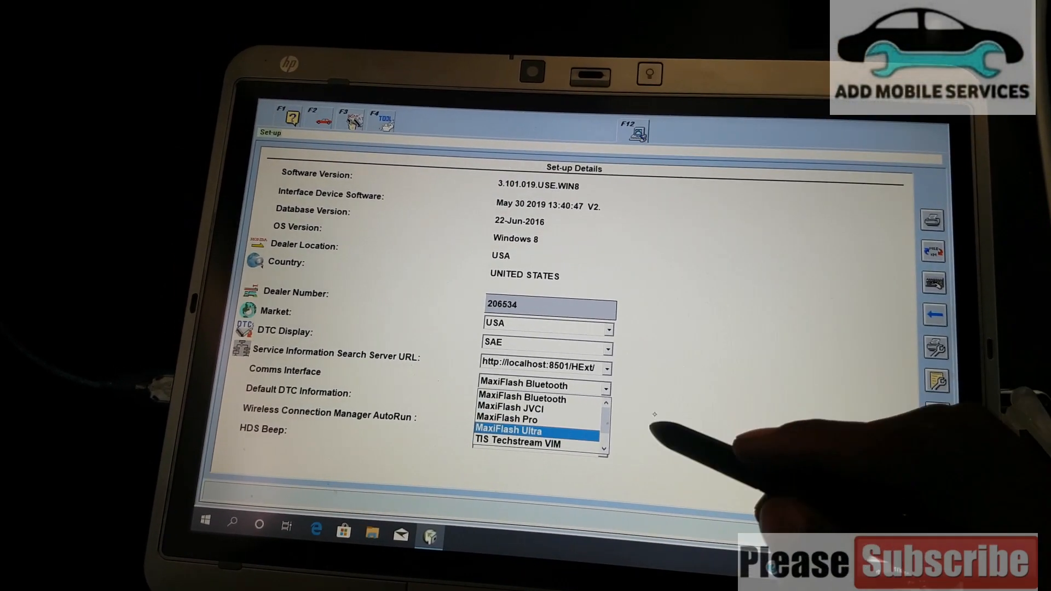
{"action": "left_click", "coordinate": [522, 383]}
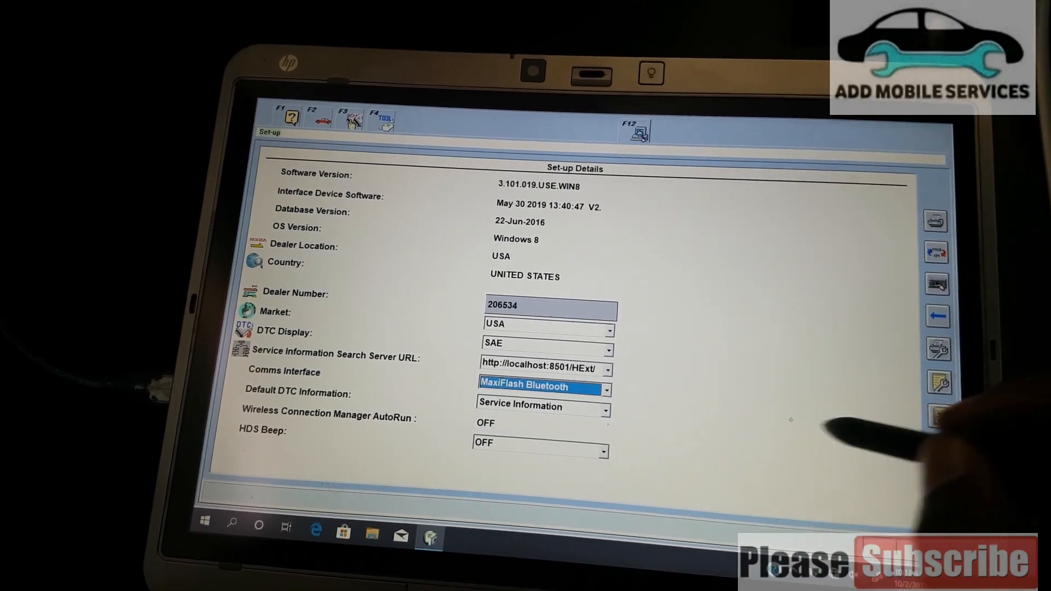